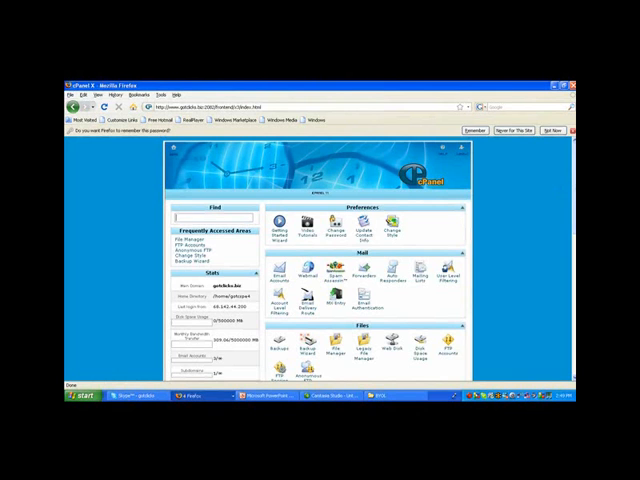
Scroll the cPanel home page down to reach the RVSiteBuilder icon.
scroll("down", 3)
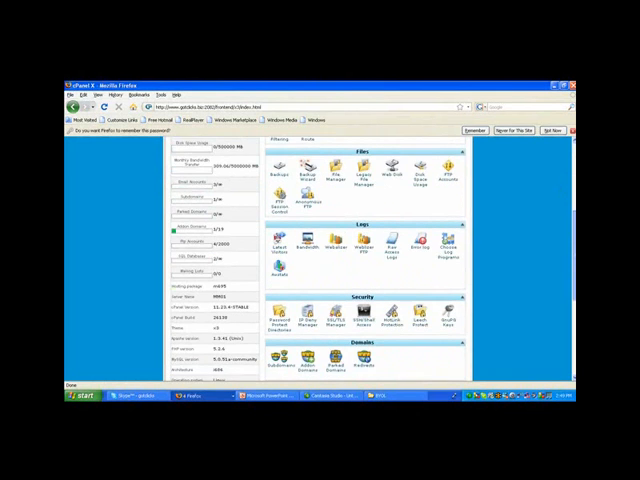
scroll("down", 3)
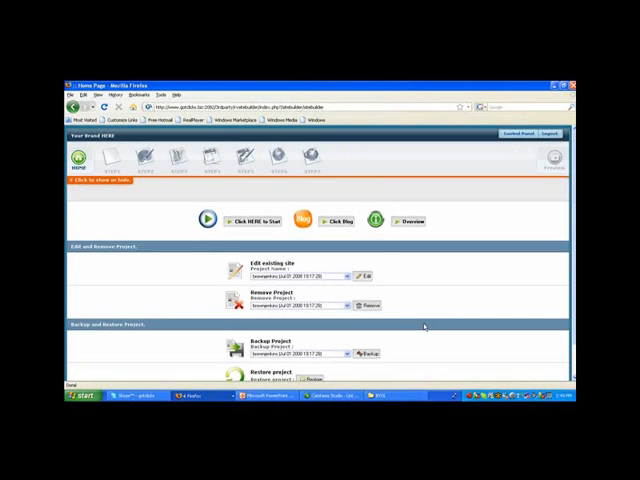
Pick the BYOL project and start editing it to reach the template catalogue.
left_click(345, 276)
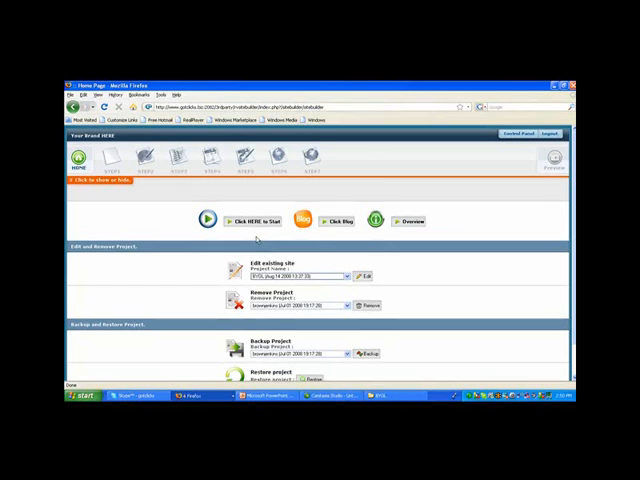
left_click(259, 221)
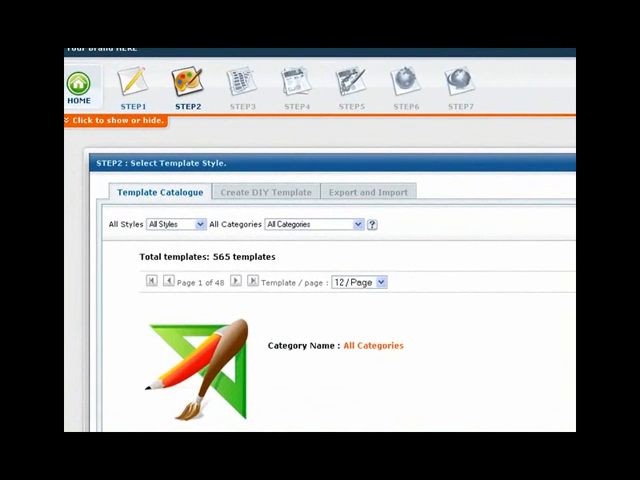
Switch to the Create DIY Template tab of the template catalogue.
scroll("down", 3)
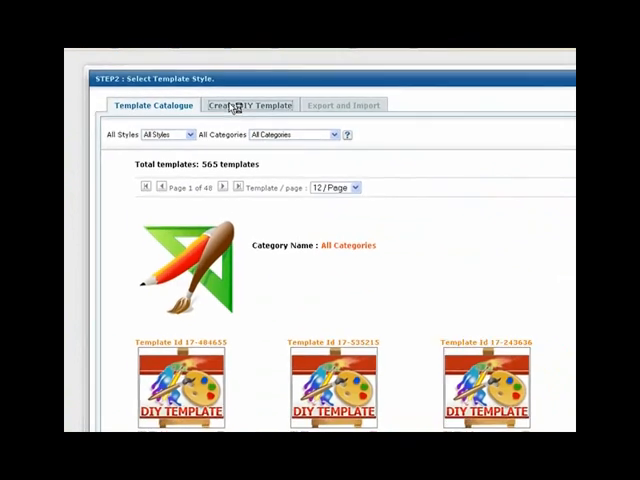
left_click(251, 105)
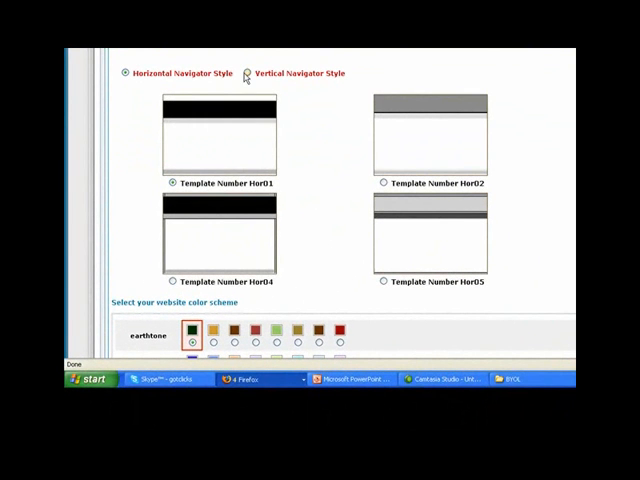
Choose vertical navigation with layout Ver02, black common colour, and generate the template.
left_click(252, 72)
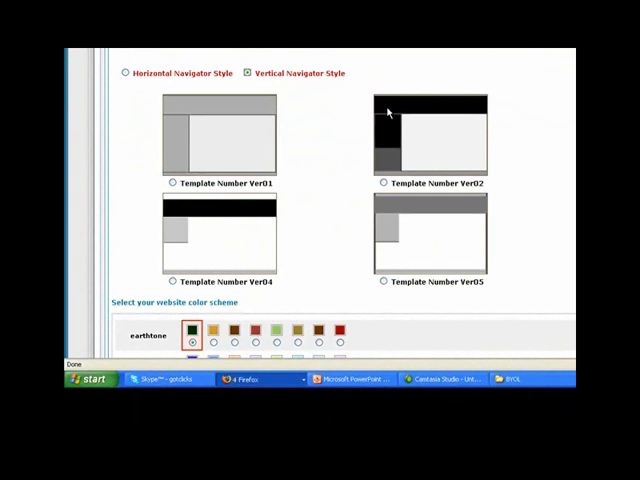
left_click(382, 183)
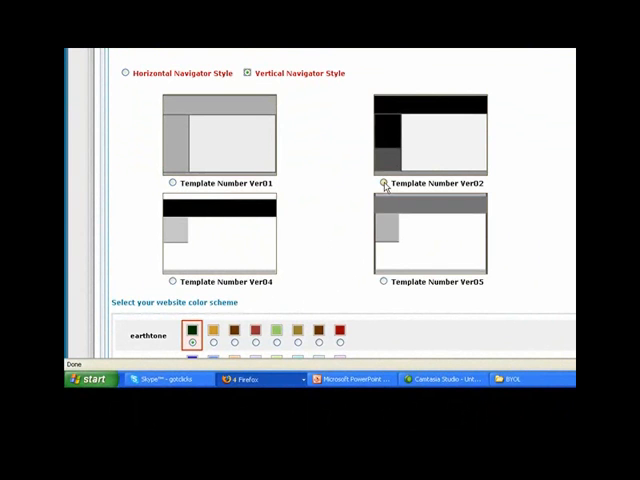
left_click(383, 184)
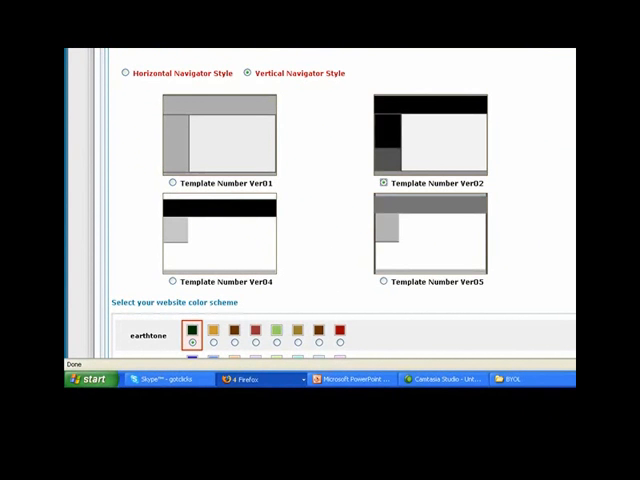
scroll("down", 3)
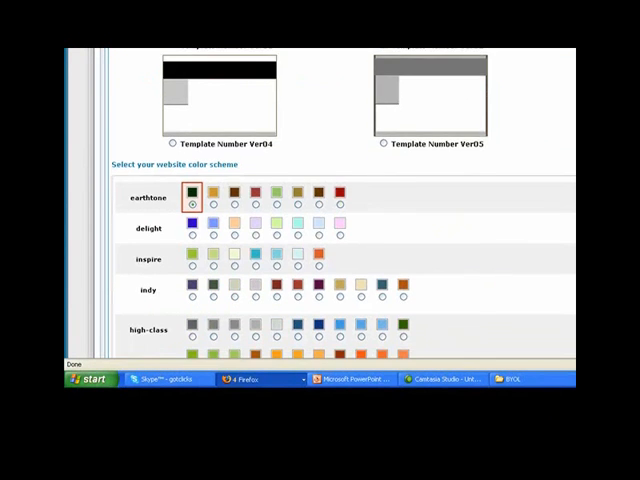
scroll("down", 3)
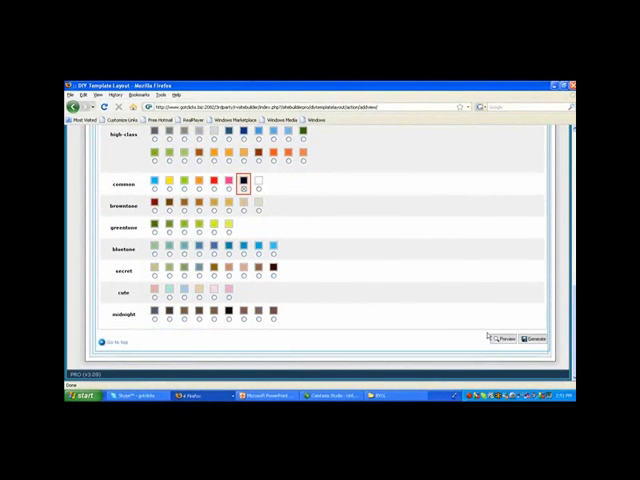
left_click(535, 338)
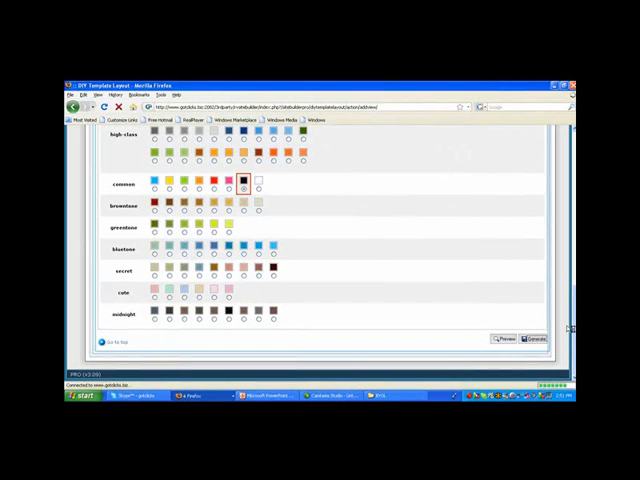
Dismiss the success message and scroll Header Style down to the Change image button.
left_click(536, 339)
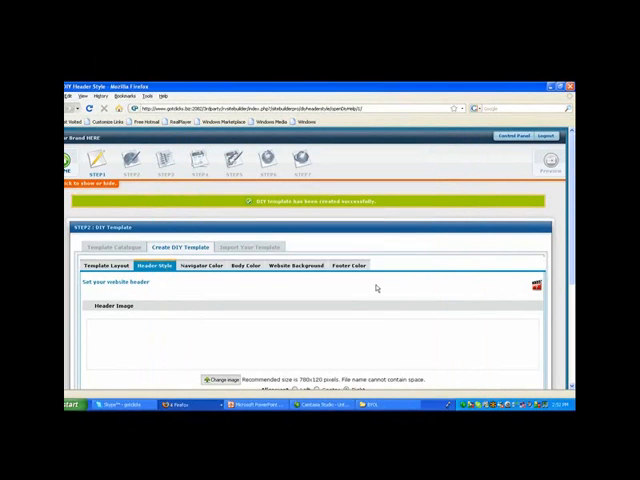
scroll("down", 3)
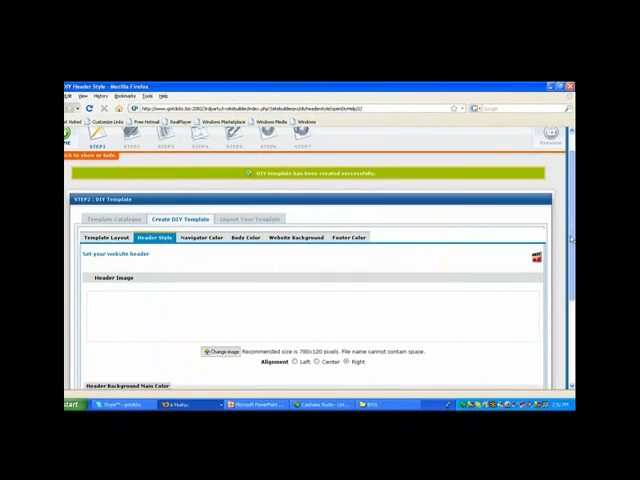
scroll("down", 3)
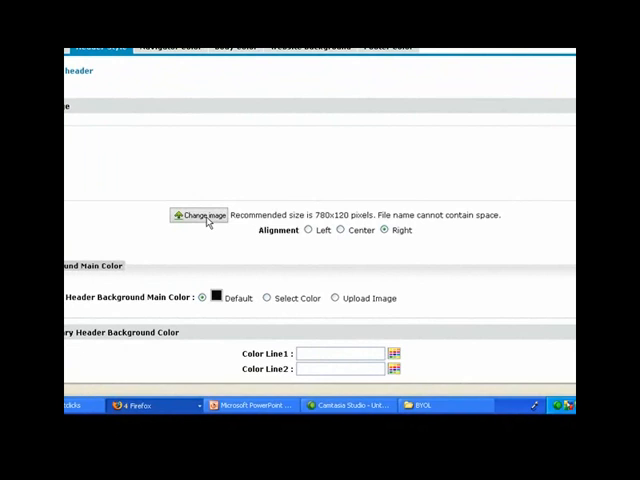
Upload Header.jpg and insert it as the header image.
left_click(200, 214)
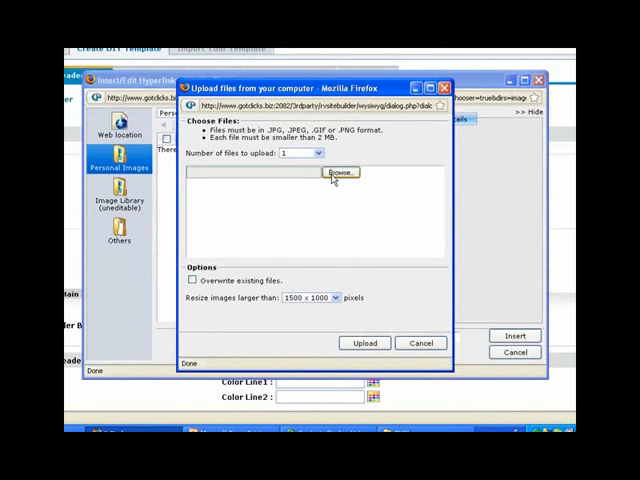
left_click(338, 172)
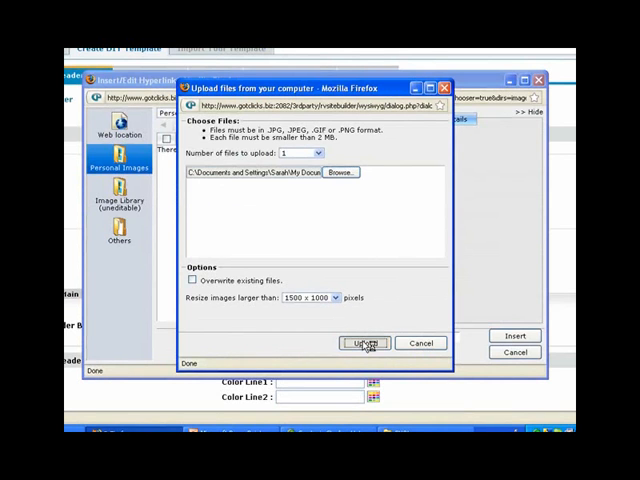
left_click(363, 343)
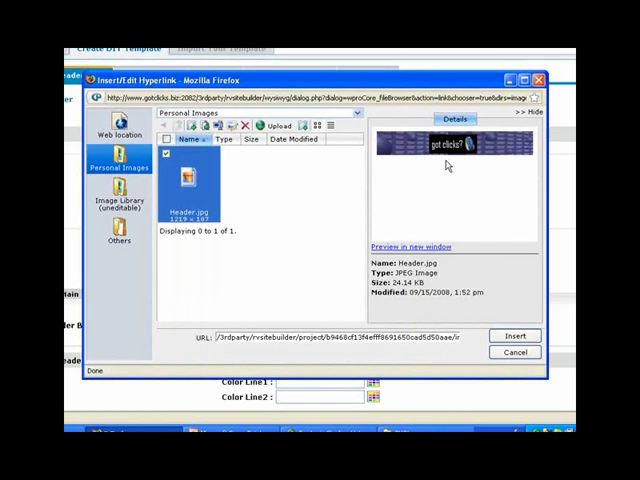
left_click(515, 336)
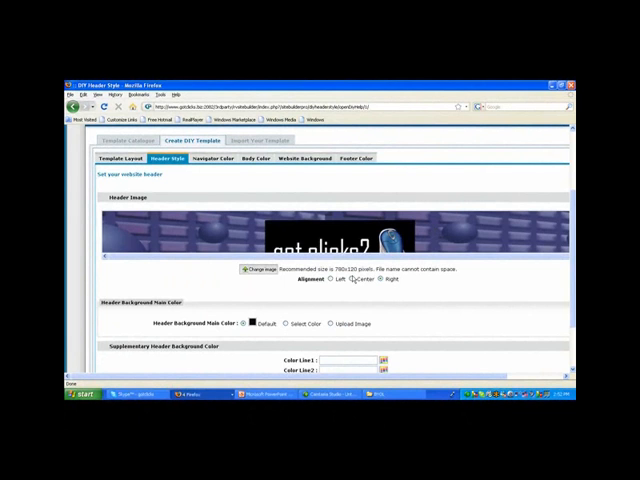
Centre the header image and set header line colours to teal, first #50afaf.
left_click(352, 280)
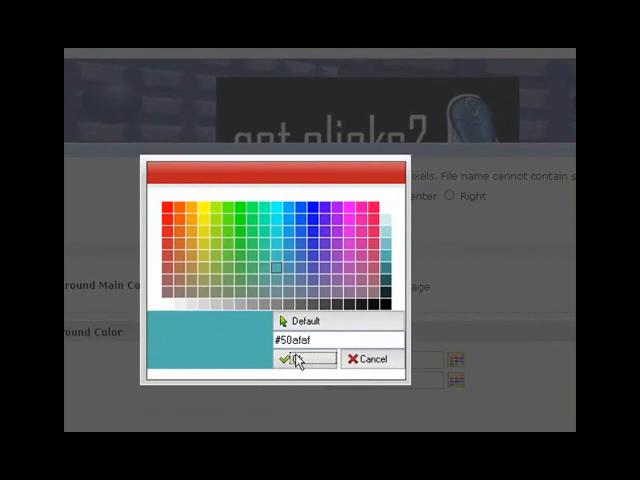
left_click(290, 359)
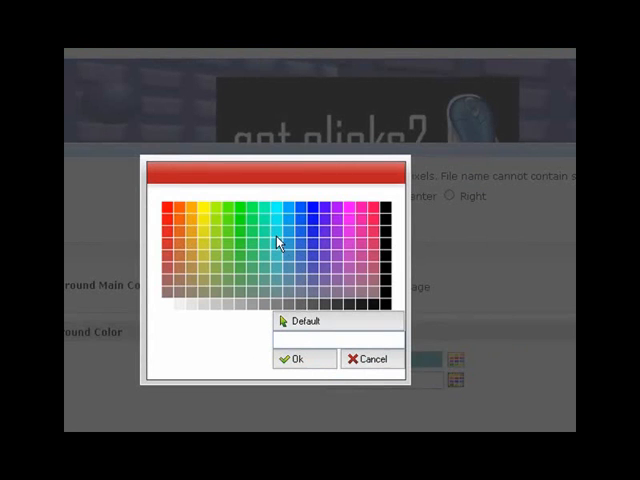
left_click(277, 230)
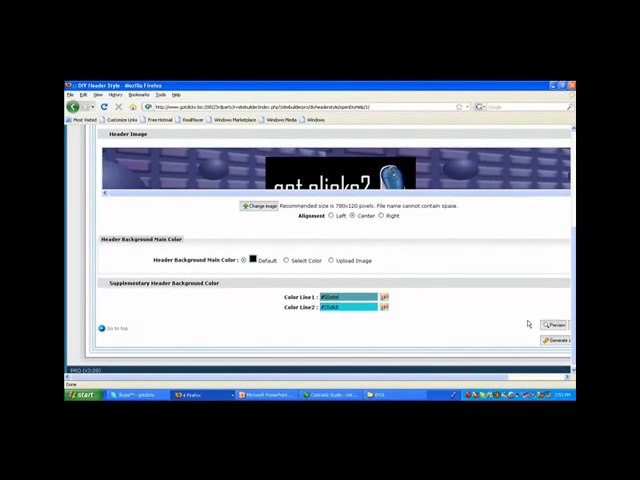
Preview the template showing the 'got clicks?' header and vertical menu.
left_click(554, 325)
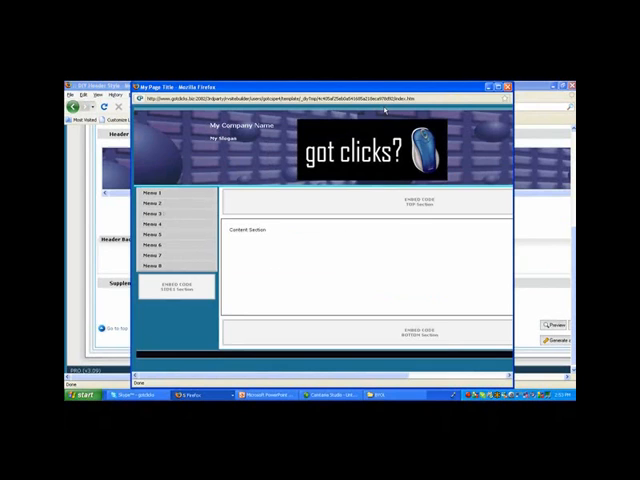
mouse_move(345, 190)
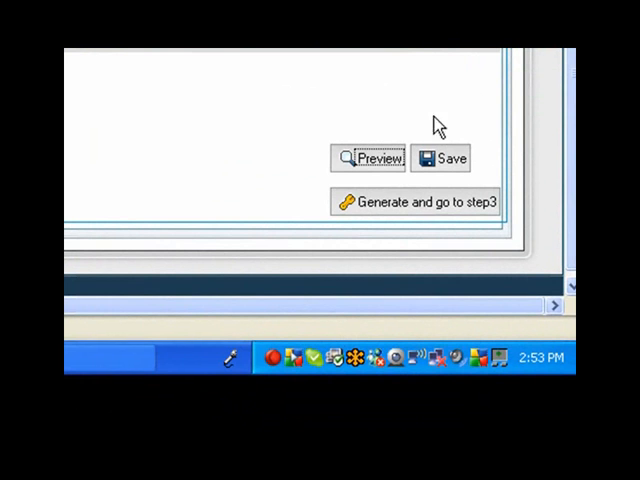
mouse_move(445, 135)
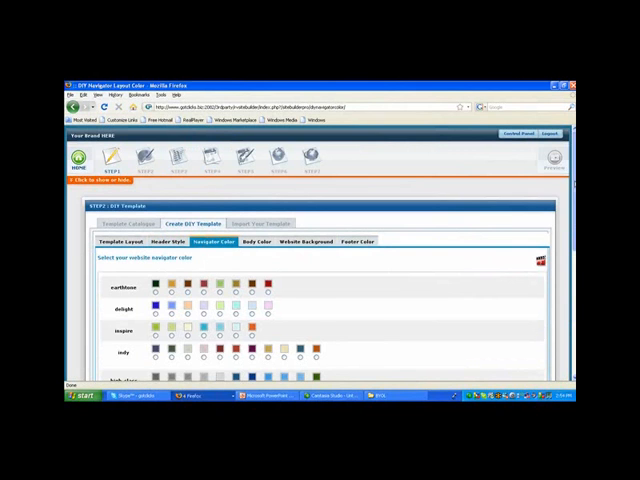
Make the navigation buttons black from the common palette and save the config.
scroll("down", 3)
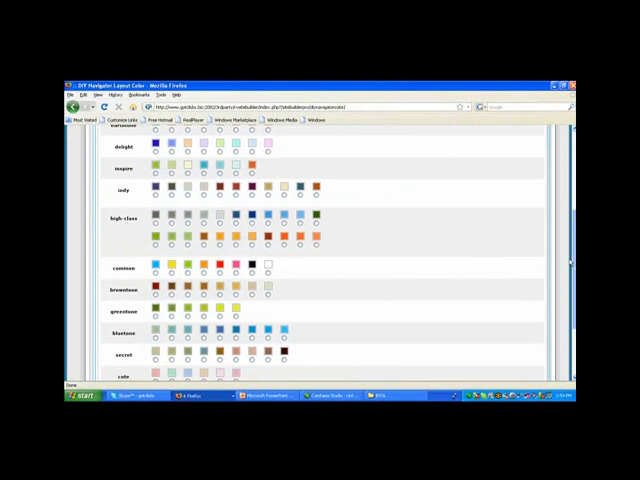
scroll("down", 3)
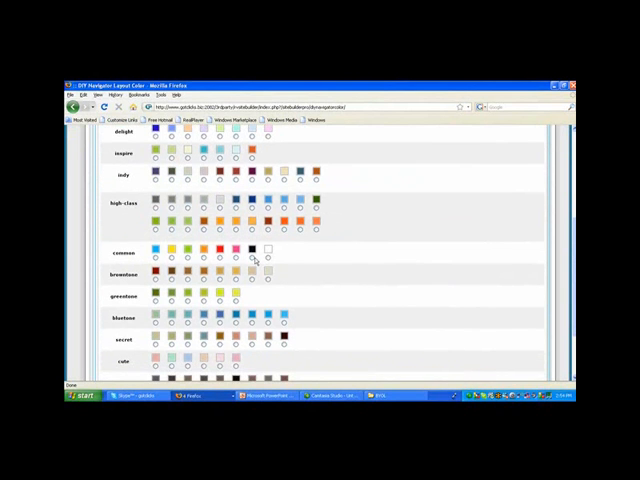
scroll("down", 3)
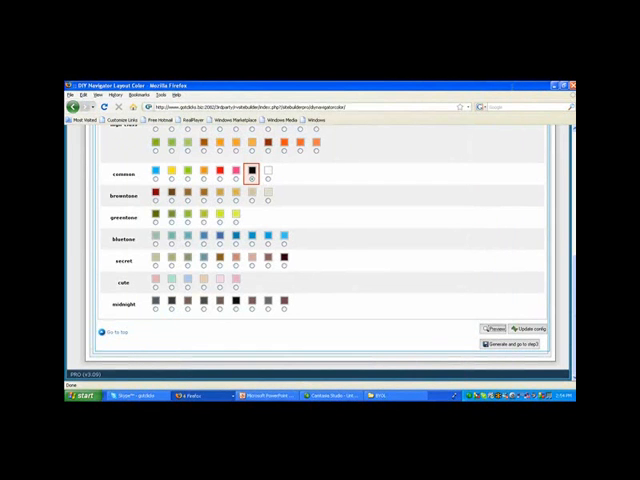
mouse_move(493, 229)
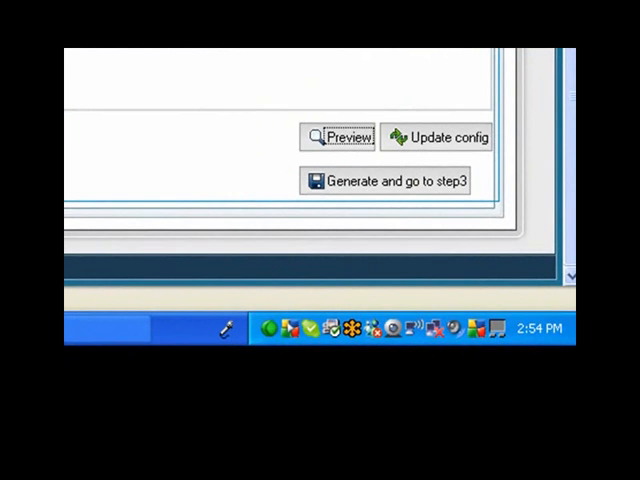
mouse_move(422, 115)
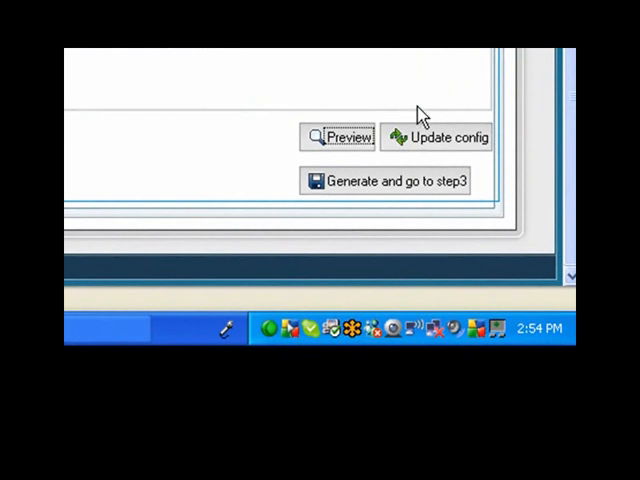
left_click(447, 137)
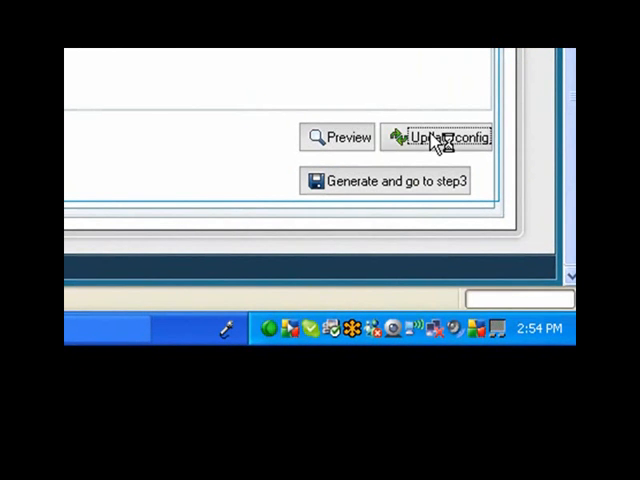
left_click(440, 137)
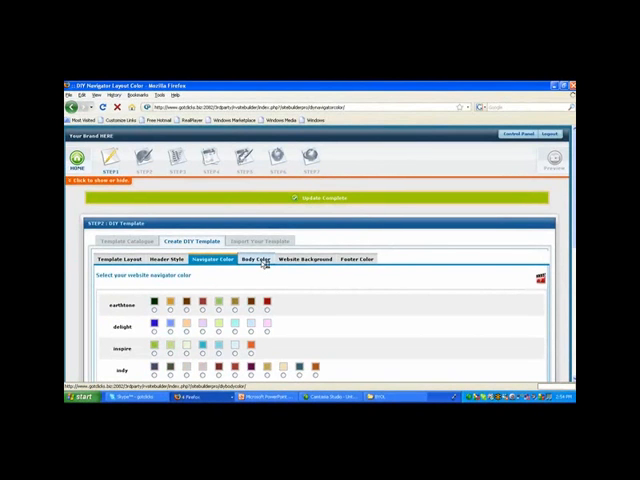
Set the body colour to the dark navy swatch and save the config.
left_click(254, 259)
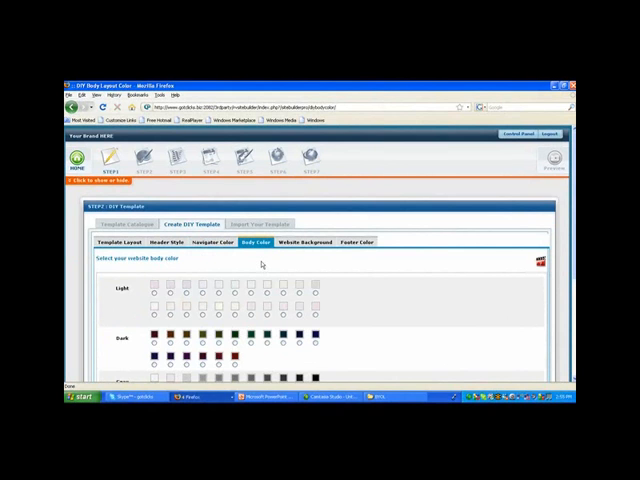
left_click(314, 337)
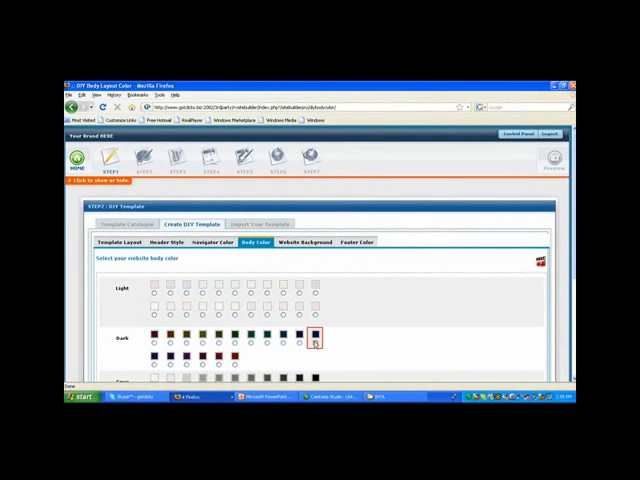
scroll("down", 3)
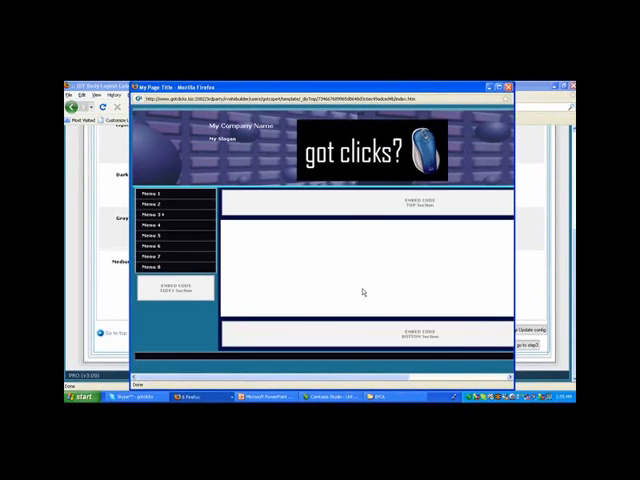
mouse_move(224, 213)
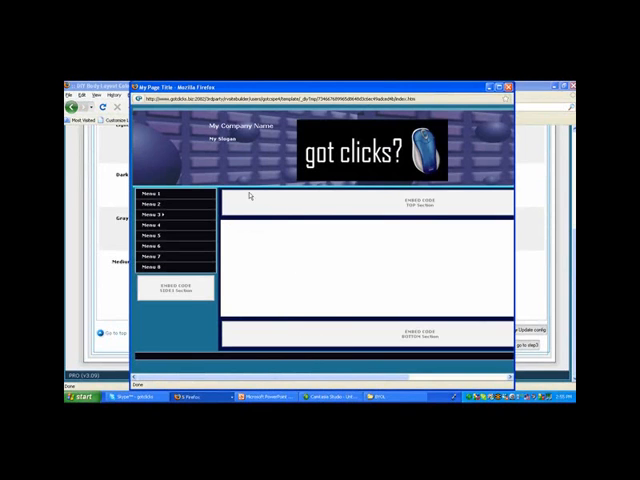
mouse_move(290, 237)
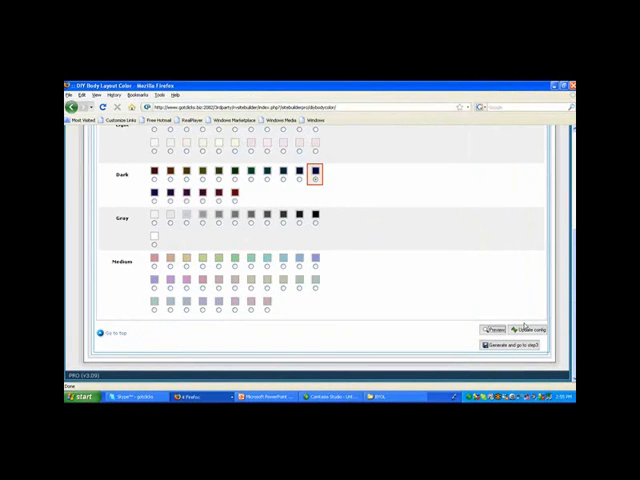
left_click(534, 330)
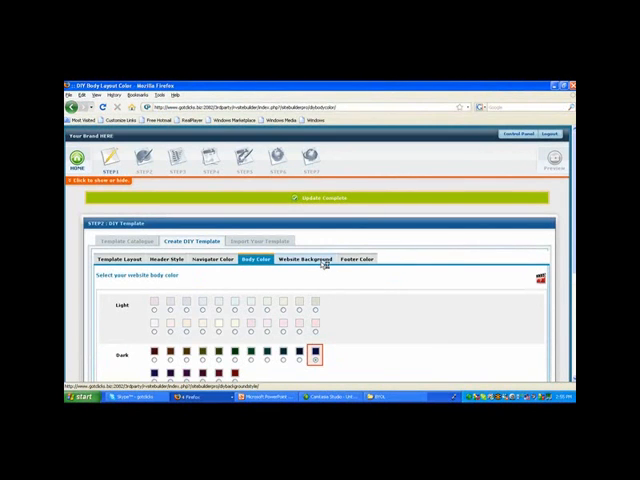
Switch the website background to a pattern and pick the navy Pattern 1 tile.
left_click(306, 258)
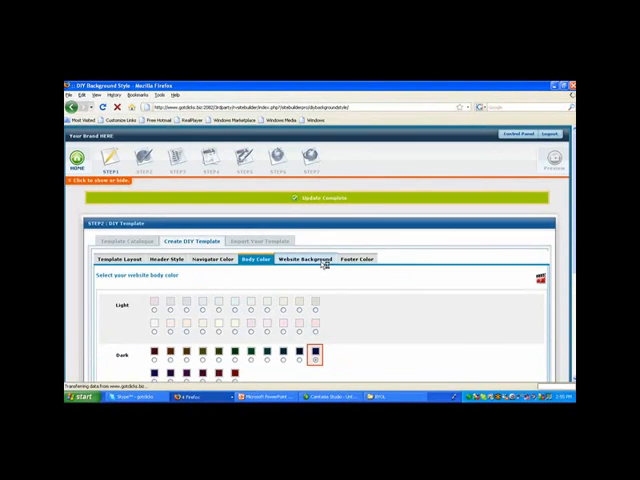
left_click(305, 258)
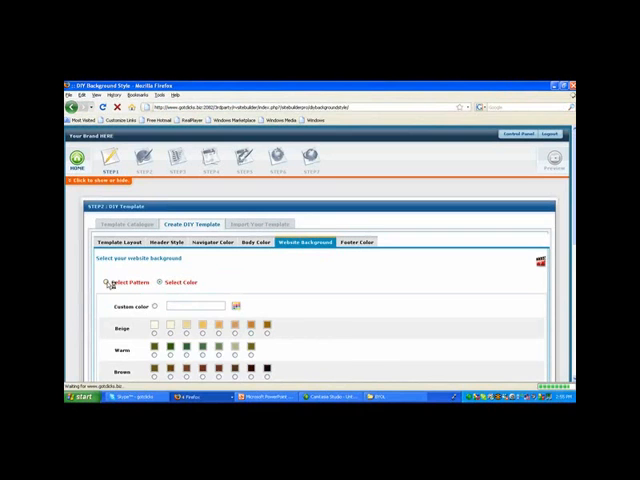
left_click(107, 282)
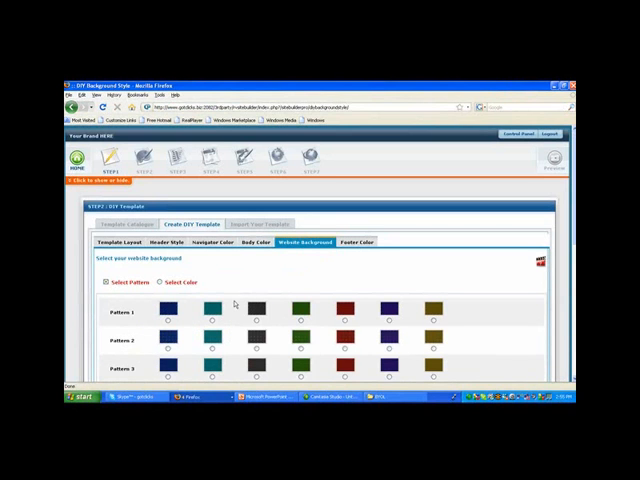
left_click(213, 330)
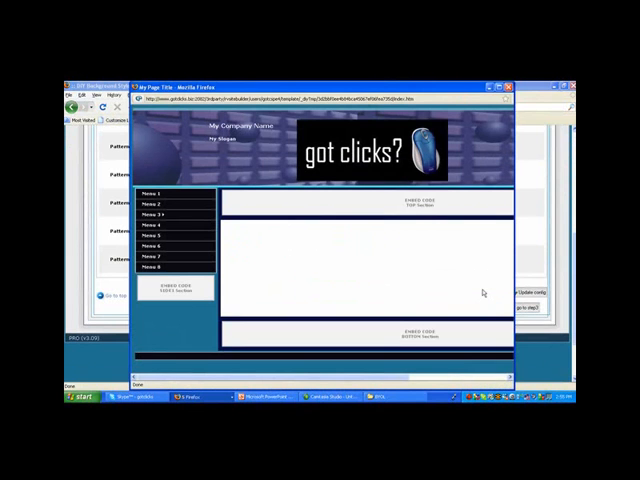
mouse_move(480, 290)
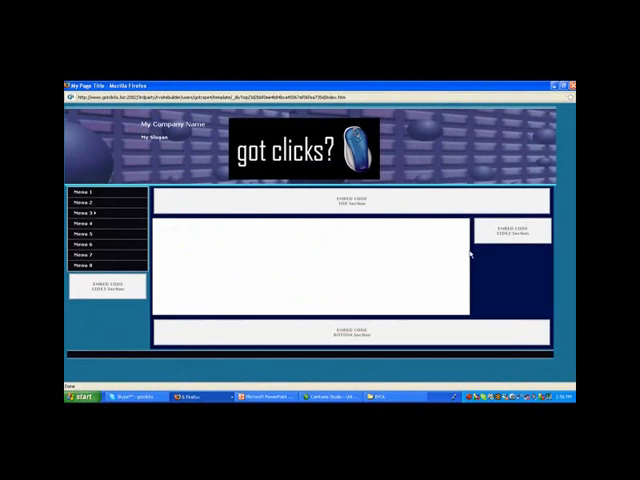
mouse_move(168, 380)
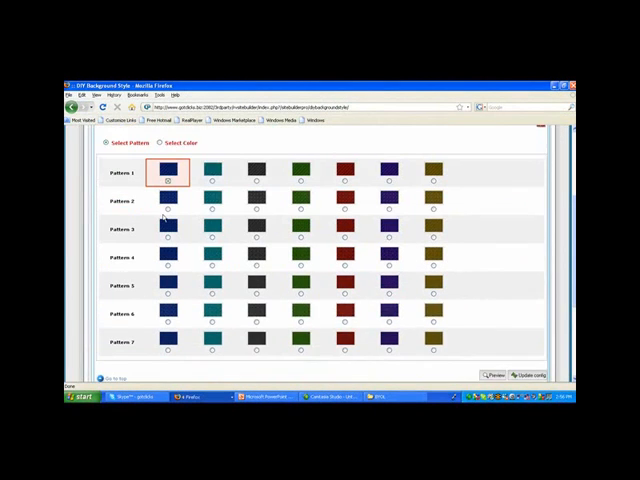
Scroll down the preview to view the navy patterned page with black menu.
scroll("down", 3)
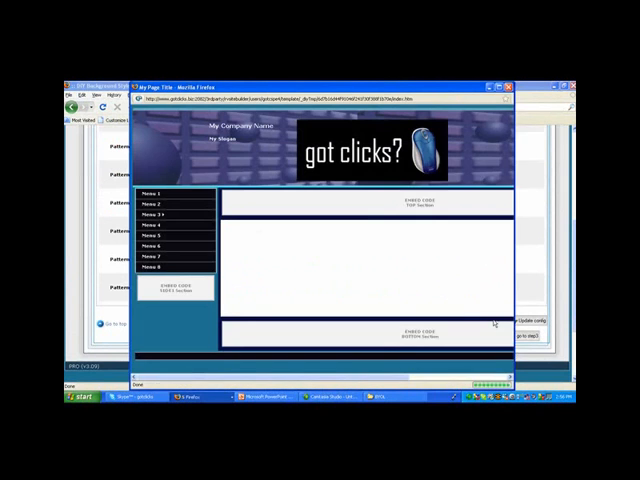
mouse_move(477, 198)
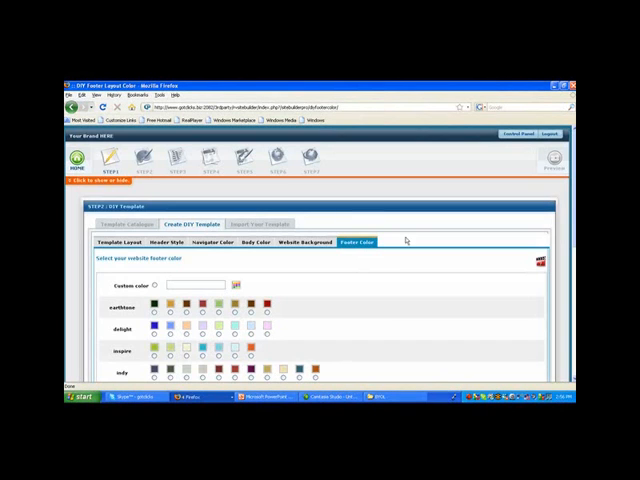
Preview the page with the teal bluetone footer, then generate the template for step 3.
scroll("down", 3)
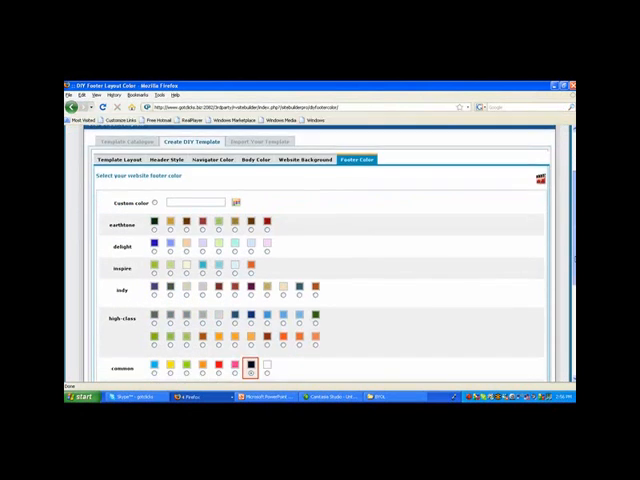
scroll("down", 3)
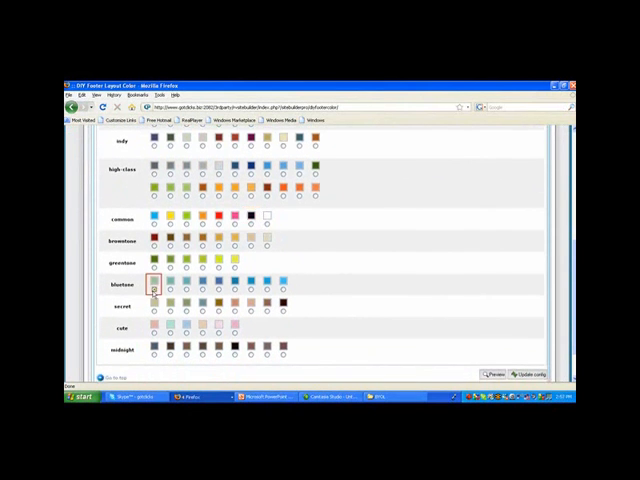
scroll("down", 3)
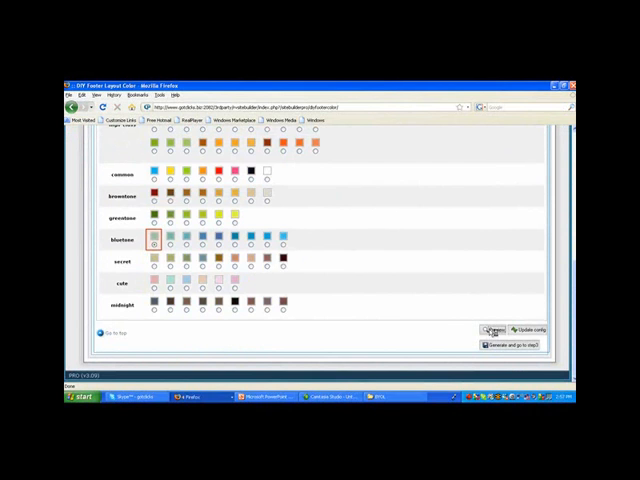
left_click(508, 343)
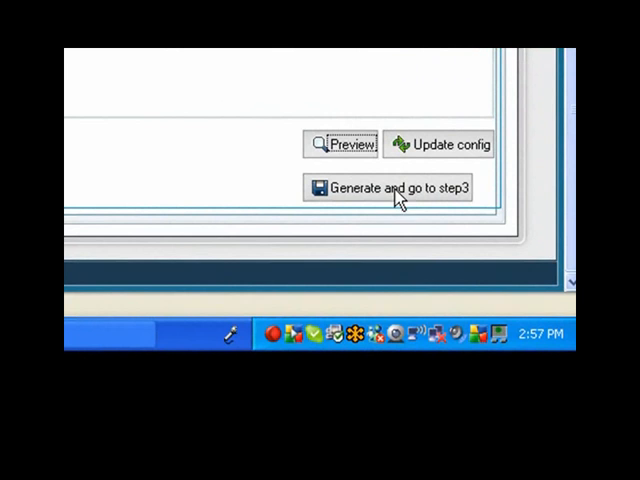
left_click(390, 188)
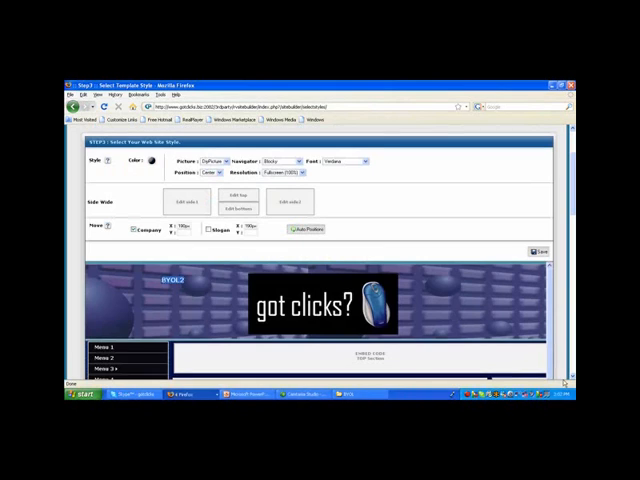